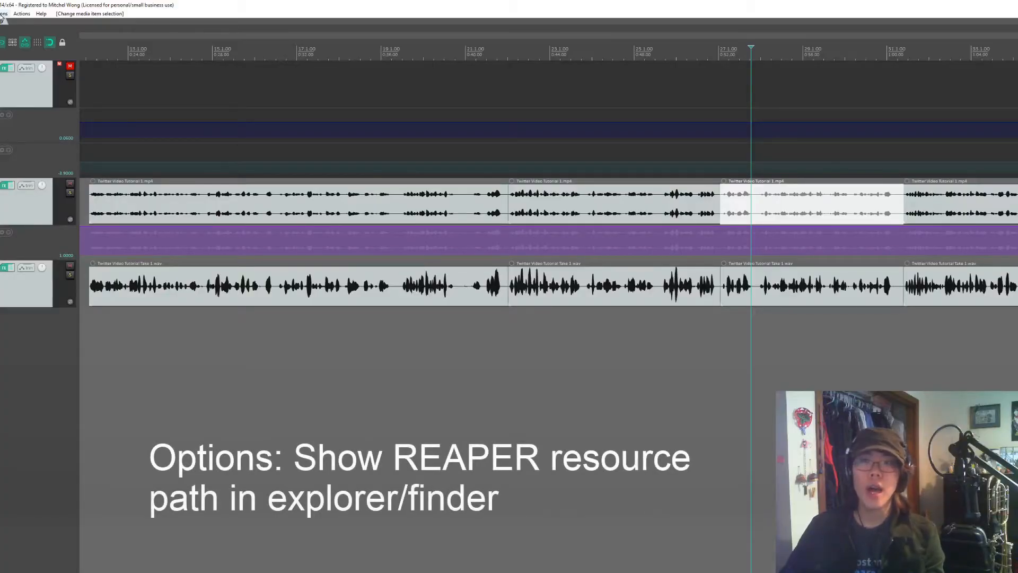
Step: Show REAPER's resource folder in File Explorer via the Options menu
{"action": "left_click", "coordinate": [3, 16]}
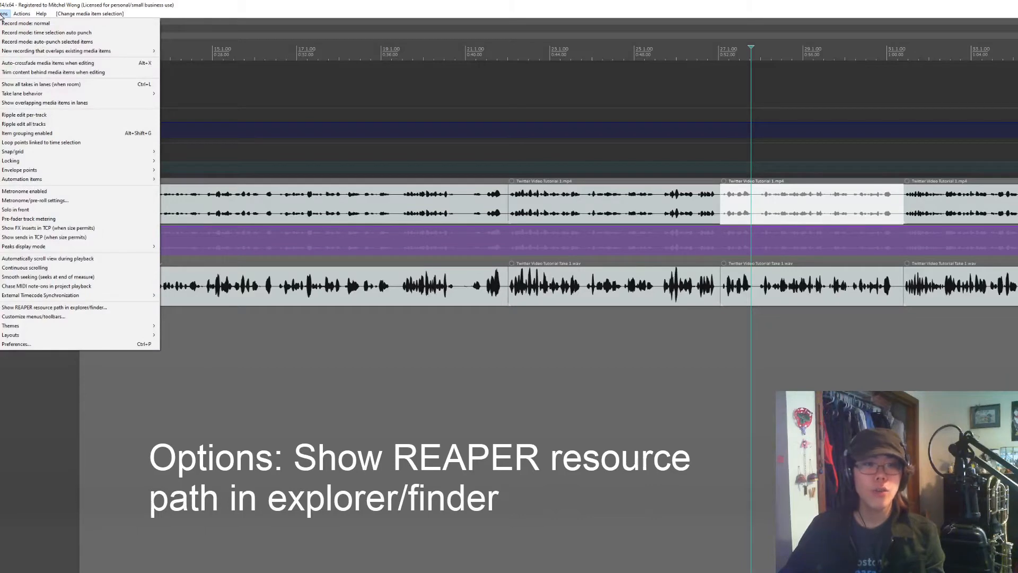
{"action": "mouse_move", "coordinate": [29, 219]}
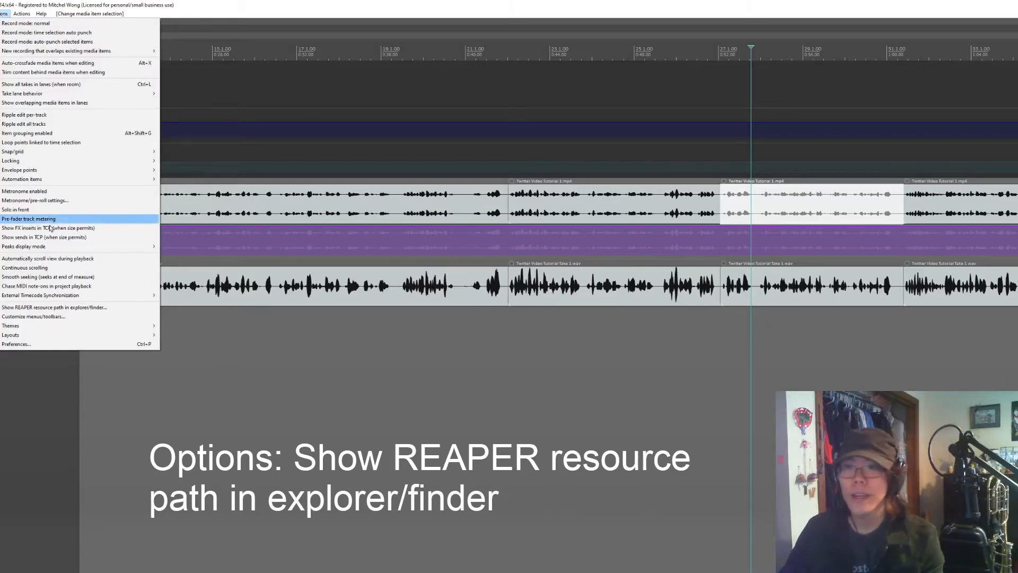
{"action": "mouse_move", "coordinate": [39, 307]}
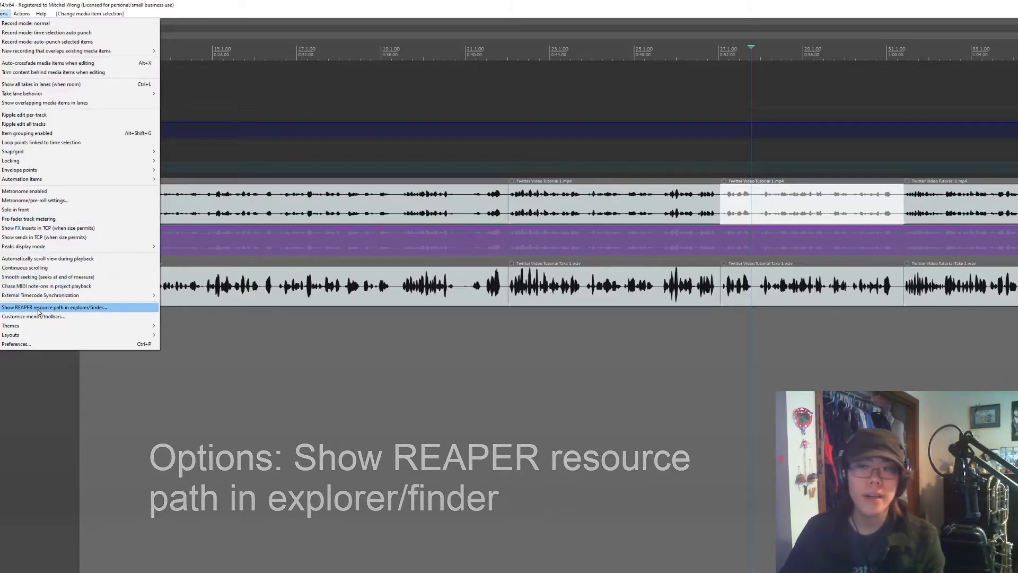
{"action": "left_click", "coordinate": [55, 308]}
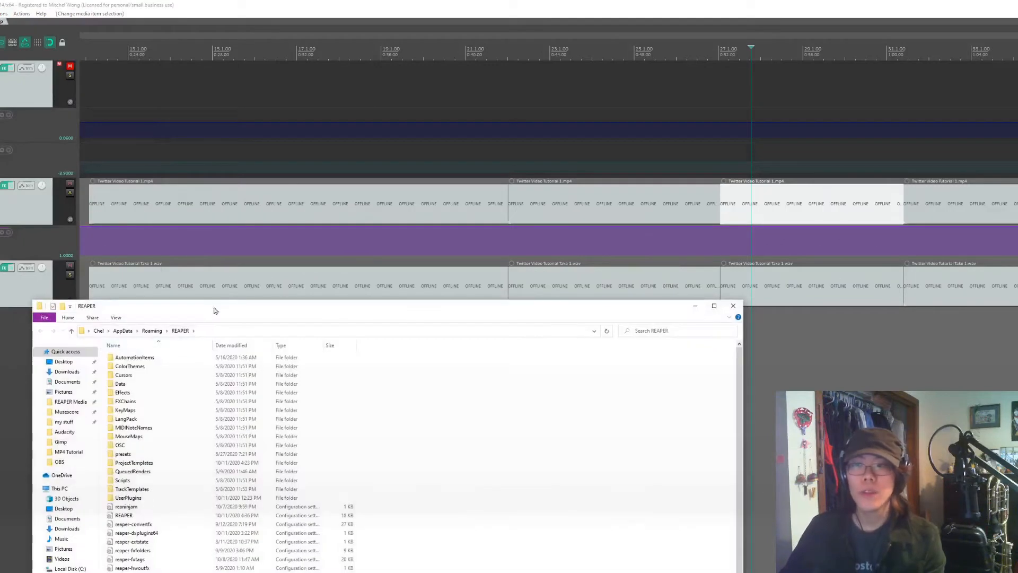
{"action": "mouse_move", "coordinate": [228, 321]}
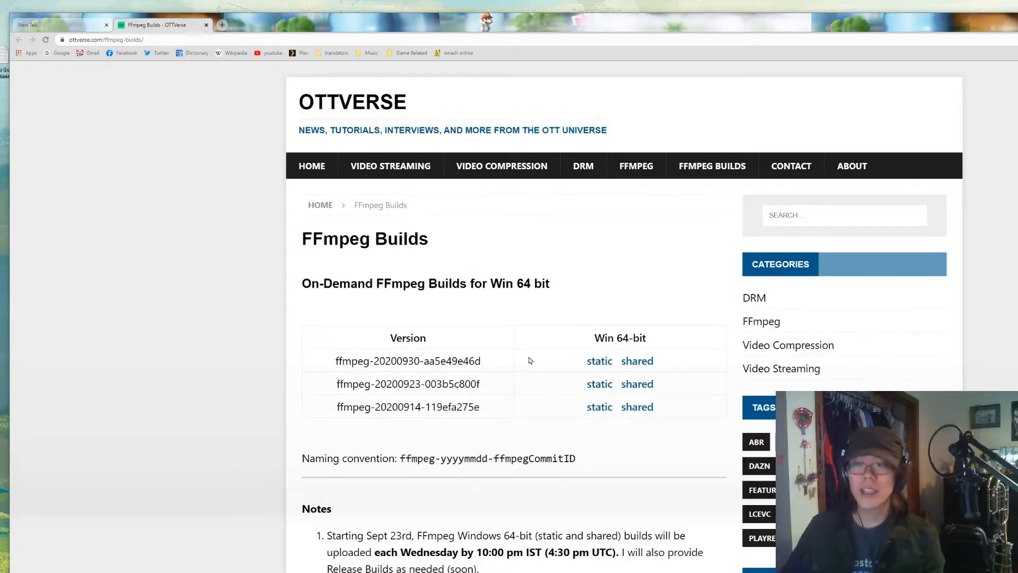
{"action": "mouse_move", "coordinate": [644, 368]}
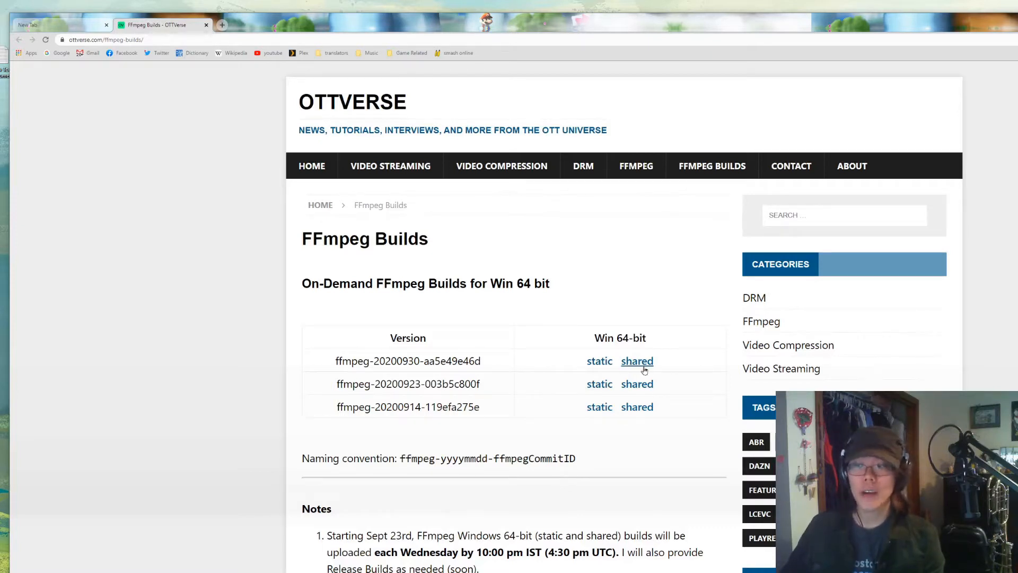
Step: Download the shared Win 64-bit build ffmpeg-20200930-aa5e49e46d from the FFmpeg Builds page
{"action": "left_click", "coordinate": [636, 361]}
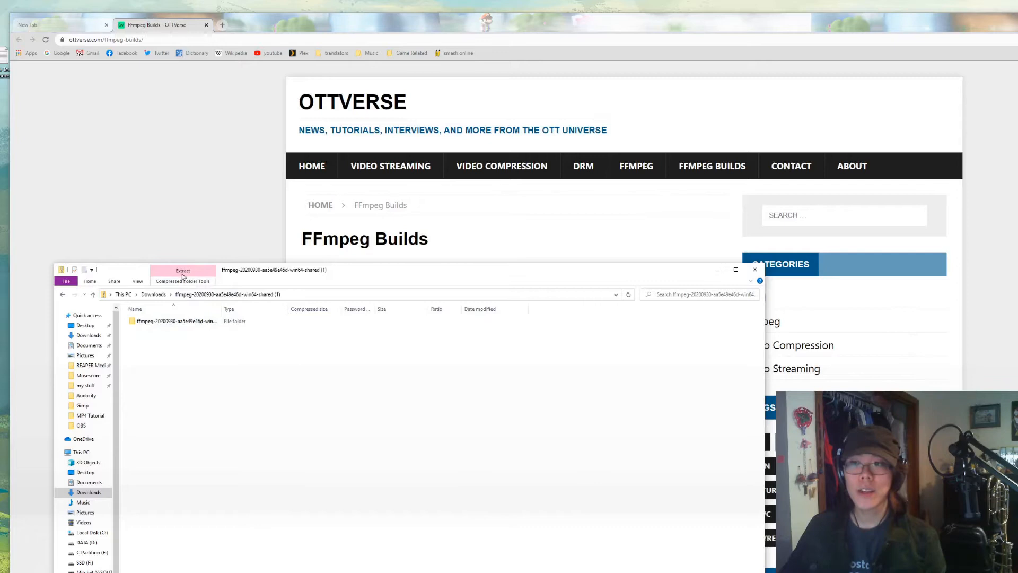
Step: Extract the downloaded FFmpeg zip to the suggested folder and go into its bin folder
{"action": "left_click", "coordinate": [183, 270]}
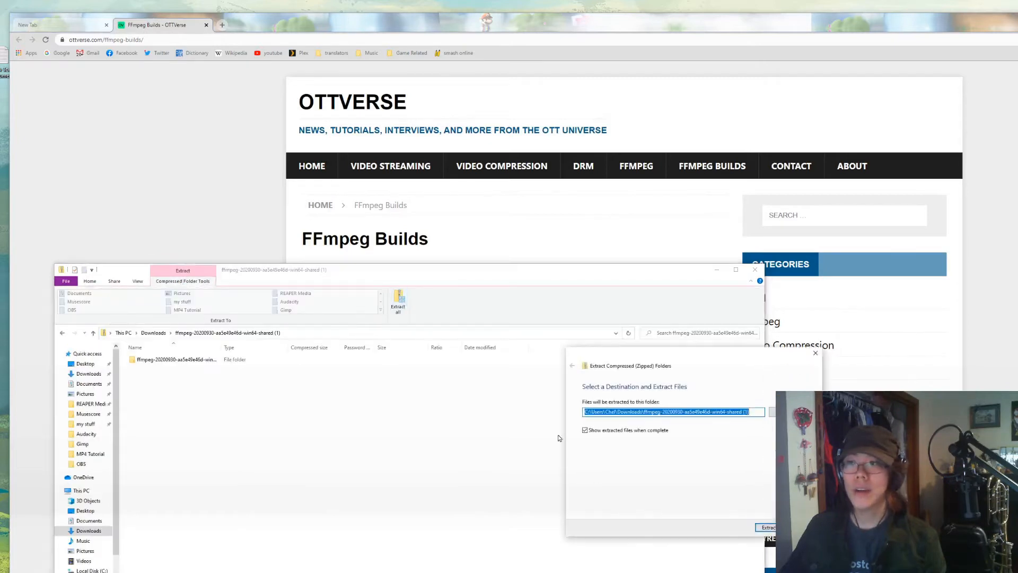
{"action": "left_click", "coordinate": [767, 527]}
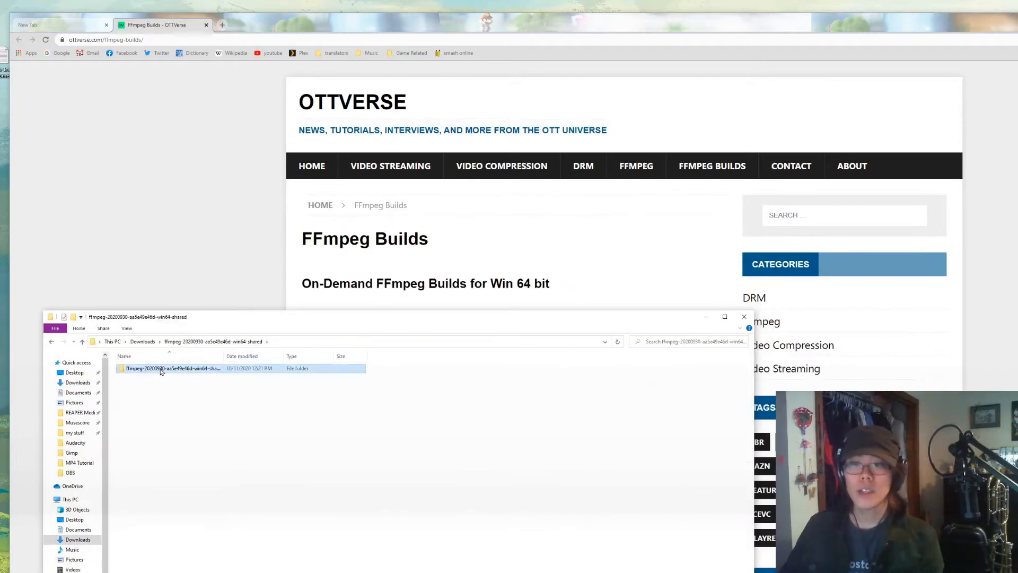
{"action": "double_click", "coordinate": [161, 368]}
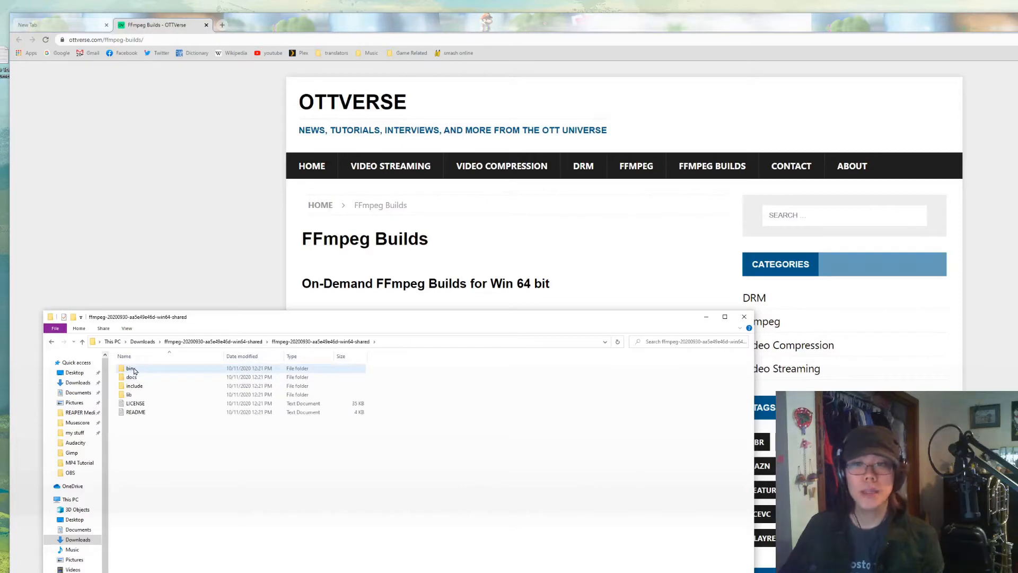
{"action": "double_click", "coordinate": [131, 368]}
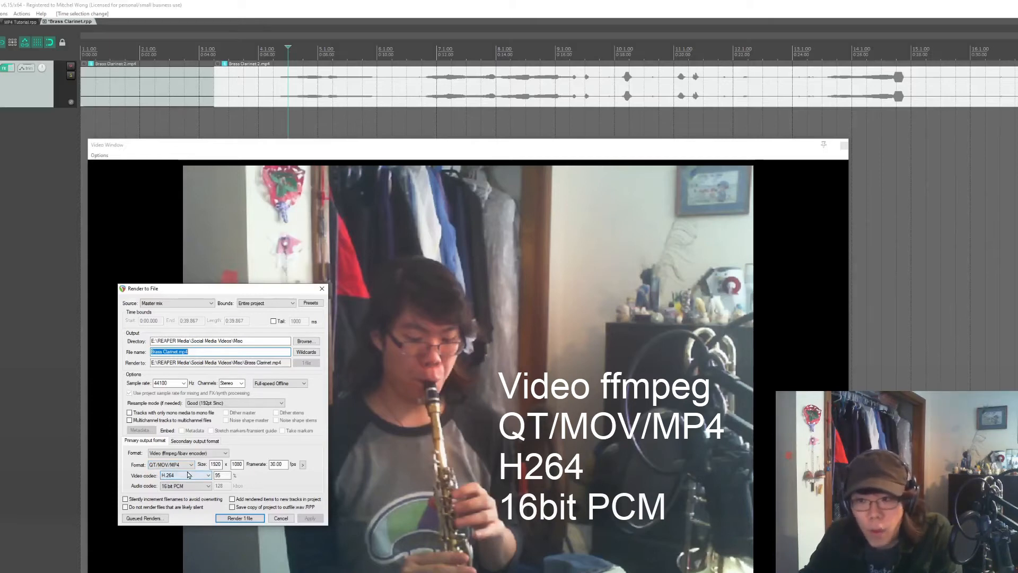
Step: Choose H.264 as the video codec and review the audio codec list, keeping 16-bit PCM
{"action": "left_click", "coordinate": [186, 475]}
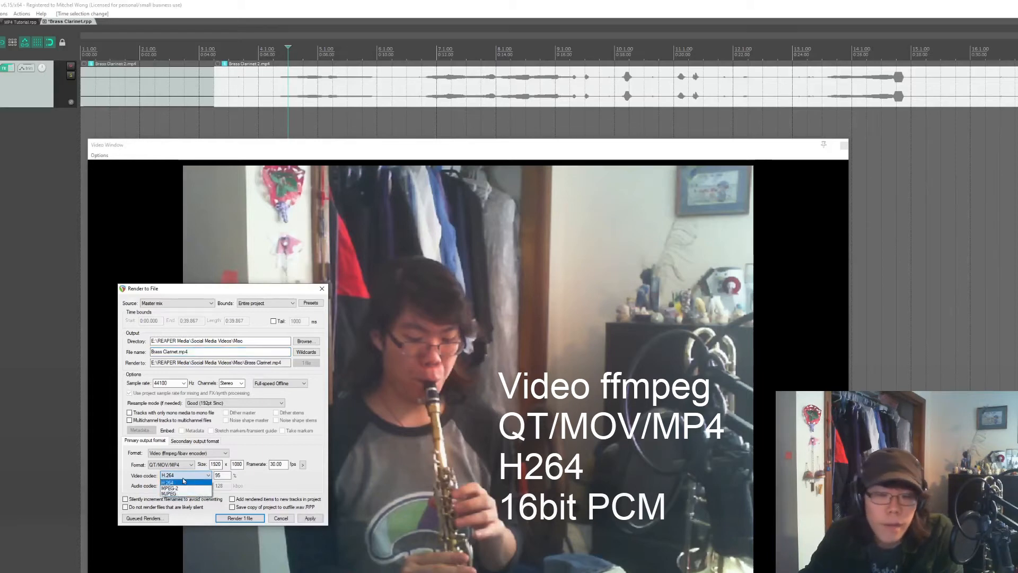
{"action": "left_click", "coordinate": [183, 481]}
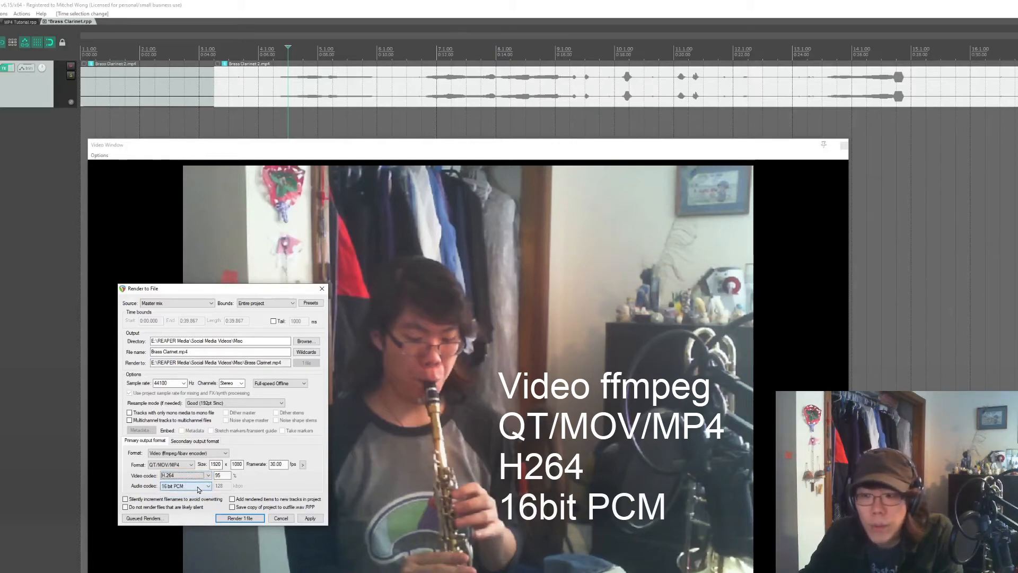
{"action": "left_click", "coordinate": [185, 486]}
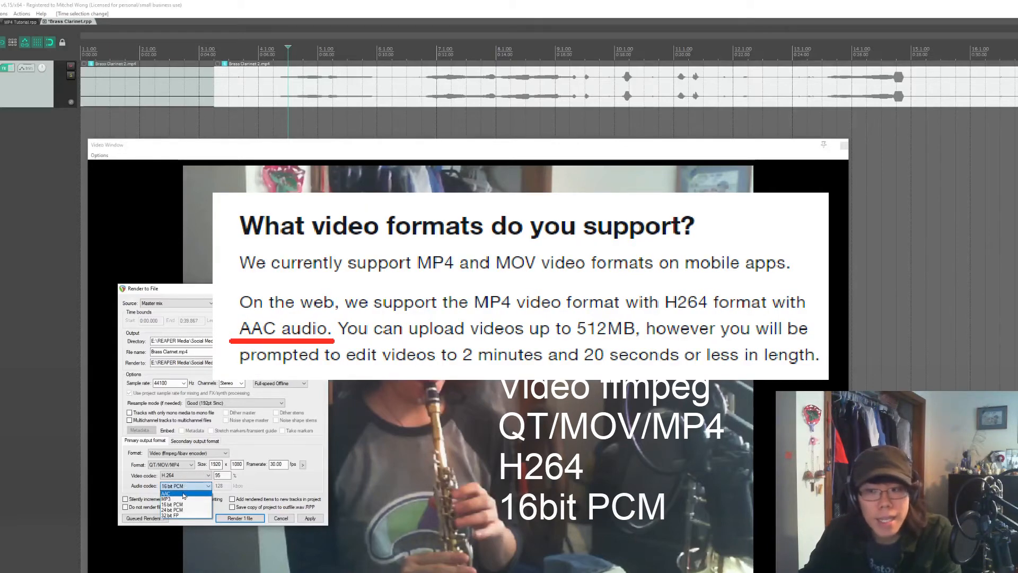
{"action": "mouse_move", "coordinate": [186, 490]}
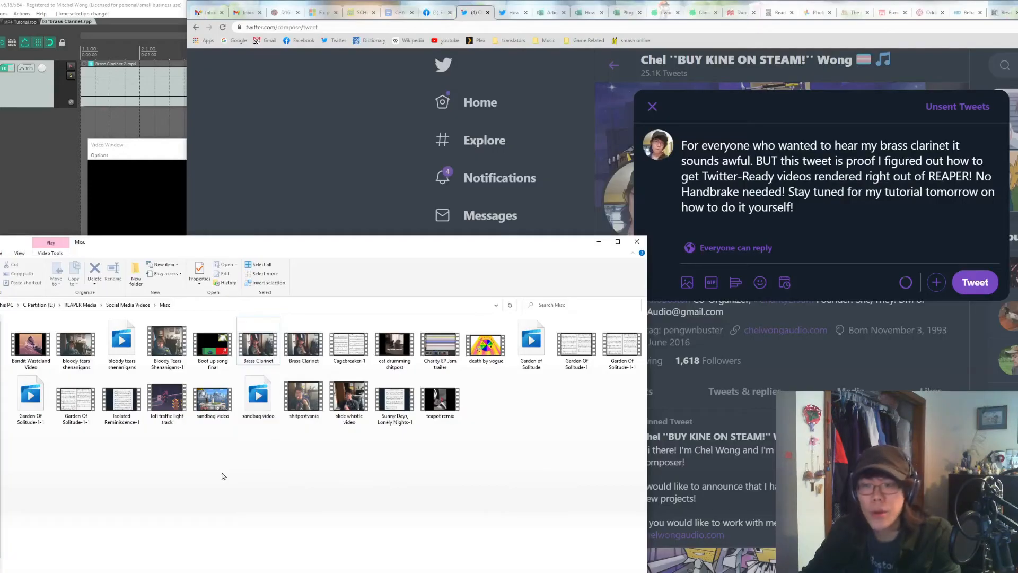
Step: Select the rendered Brass Clarinet video in the Misc folder for the drafted tweet
{"action": "left_click", "coordinate": [257, 341]}
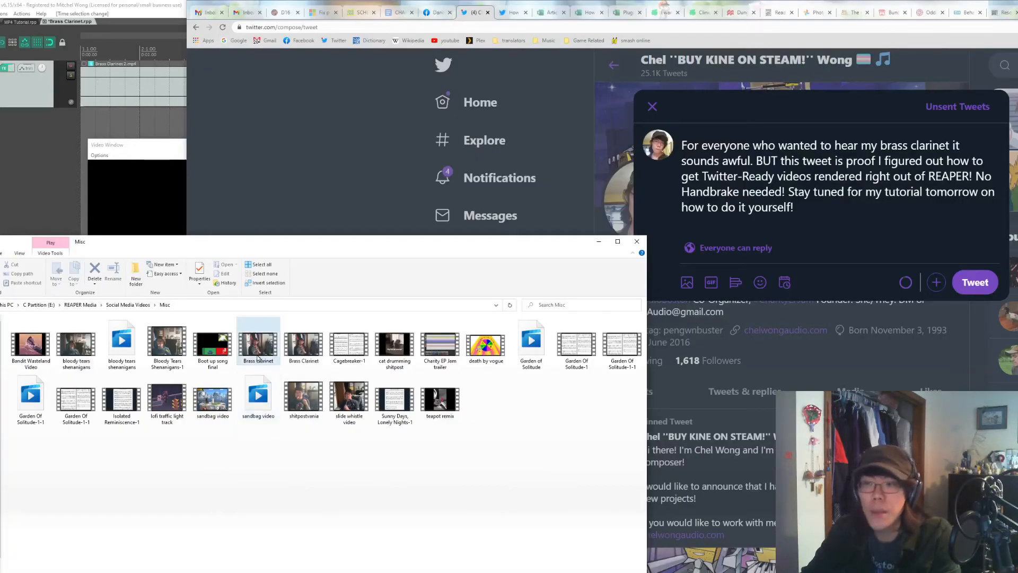